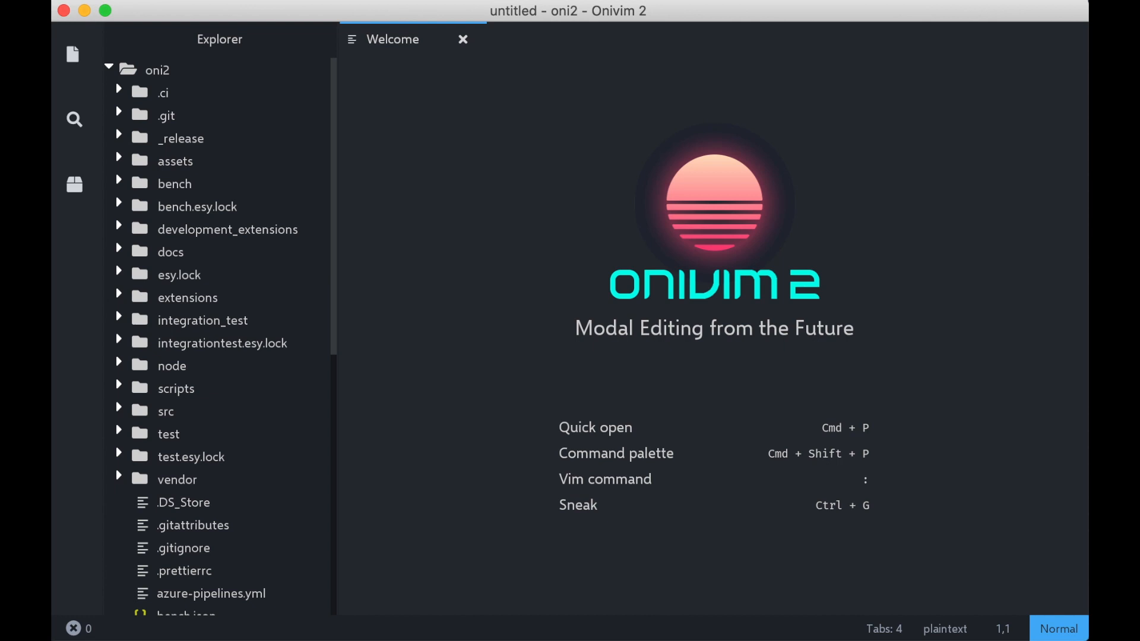
Search the command palette for 'Key' to find Input: Enable Key Displayer
{"action": "type", "text": "K"}
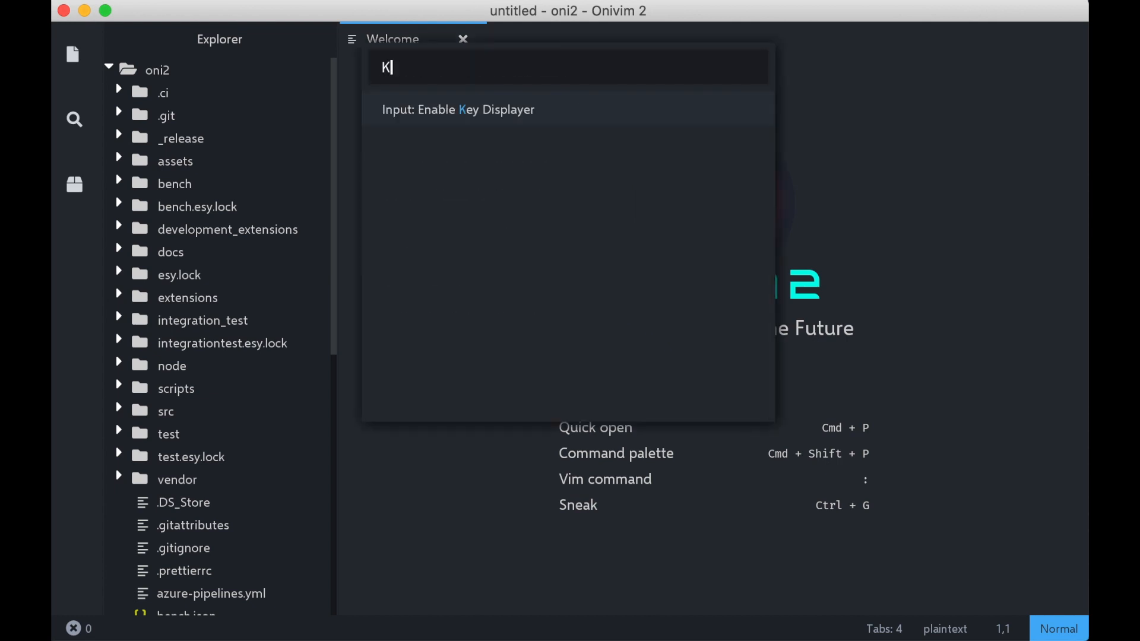
{"action": "type", "text": "ey"}
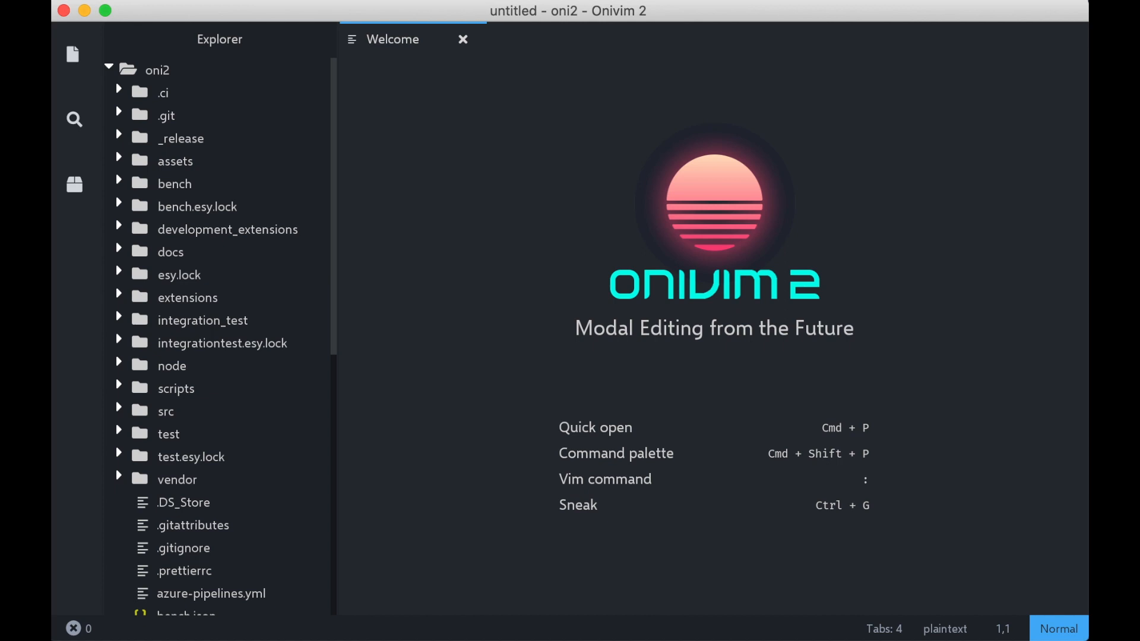
Open NodeTask.re from the file finder and add a blank line below Log
{"action": "key", "text": "cmd+p"}
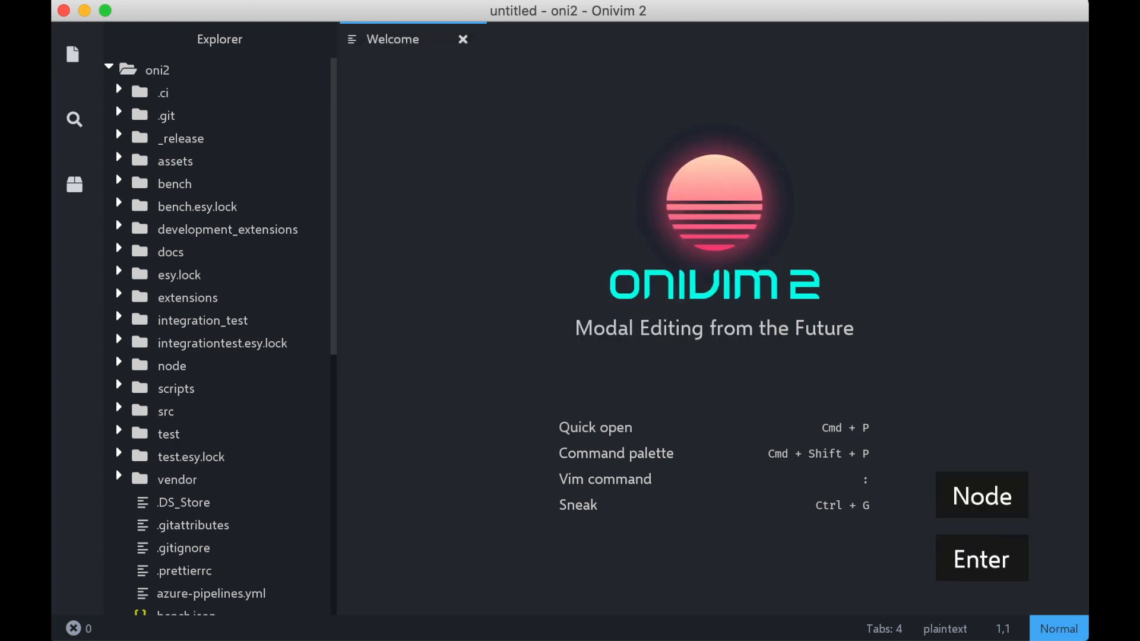
{"action": "left_click", "coordinate": [981, 495]}
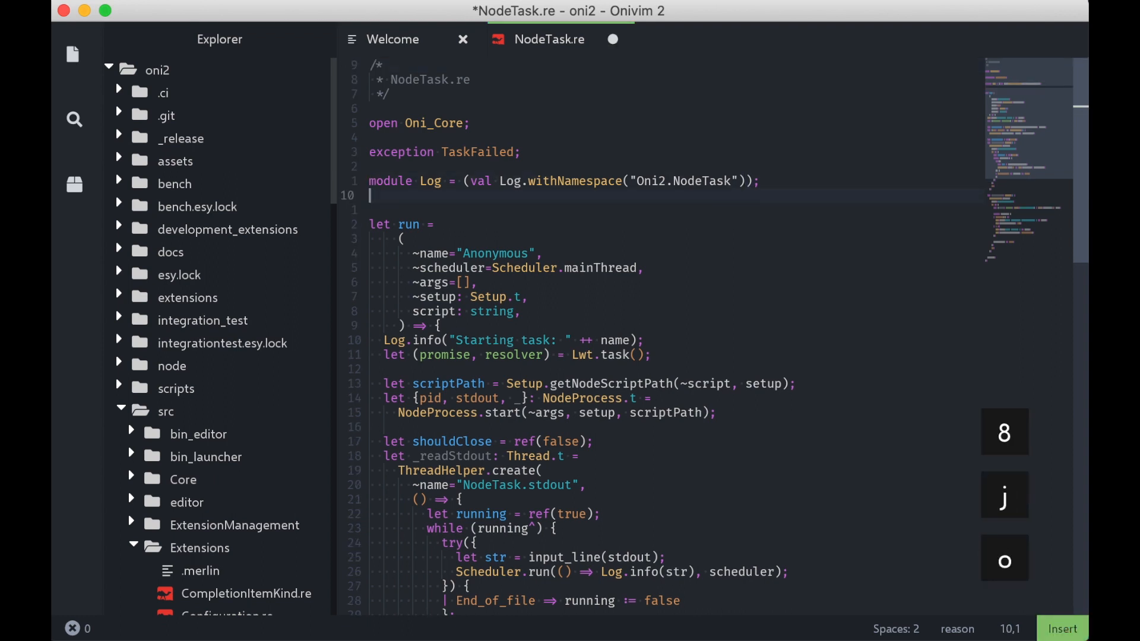
Type Log.info("Hello, world"); using the info completion in NodeTask.re
{"action": "type", "text": "Log.info("}
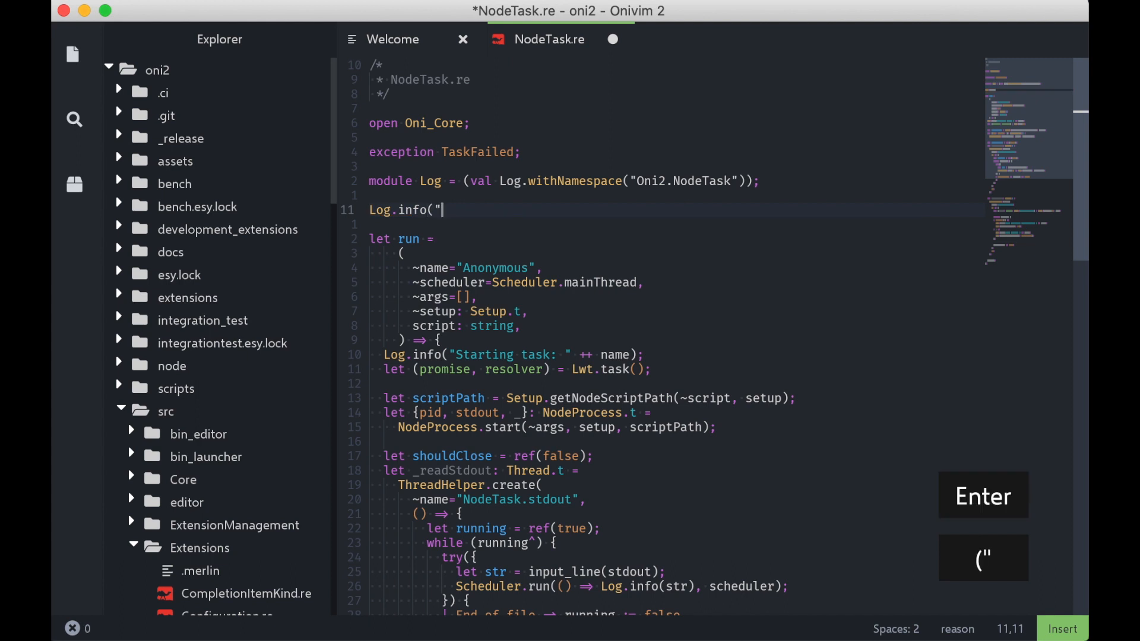
{"action": "type", "text": "\"Hello, world\")"}
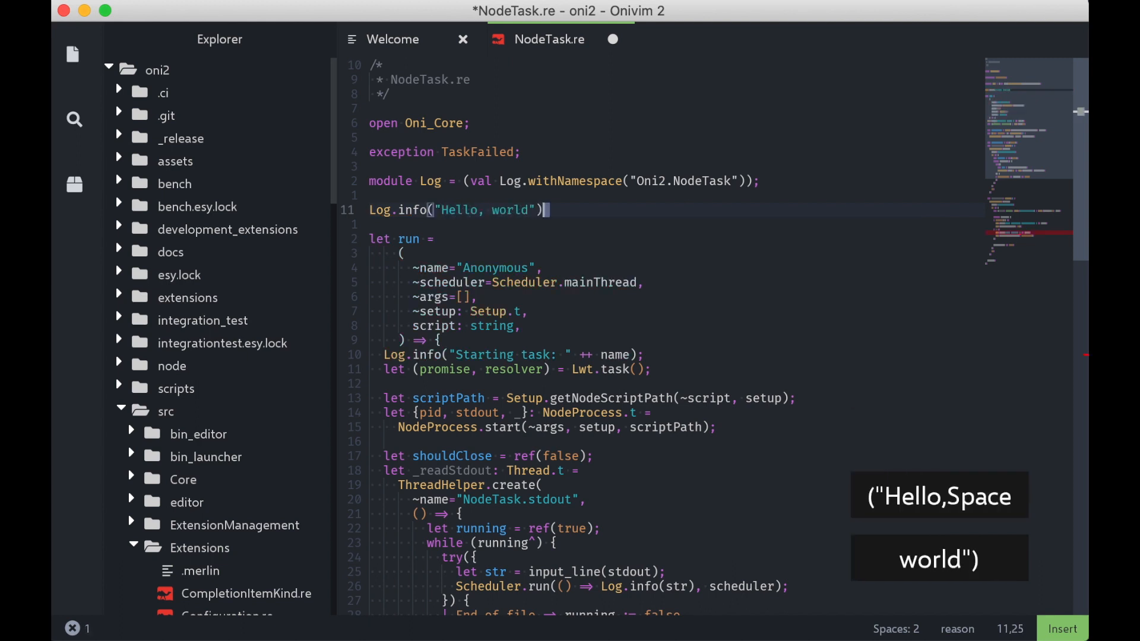
{"action": "type", "text": ";"}
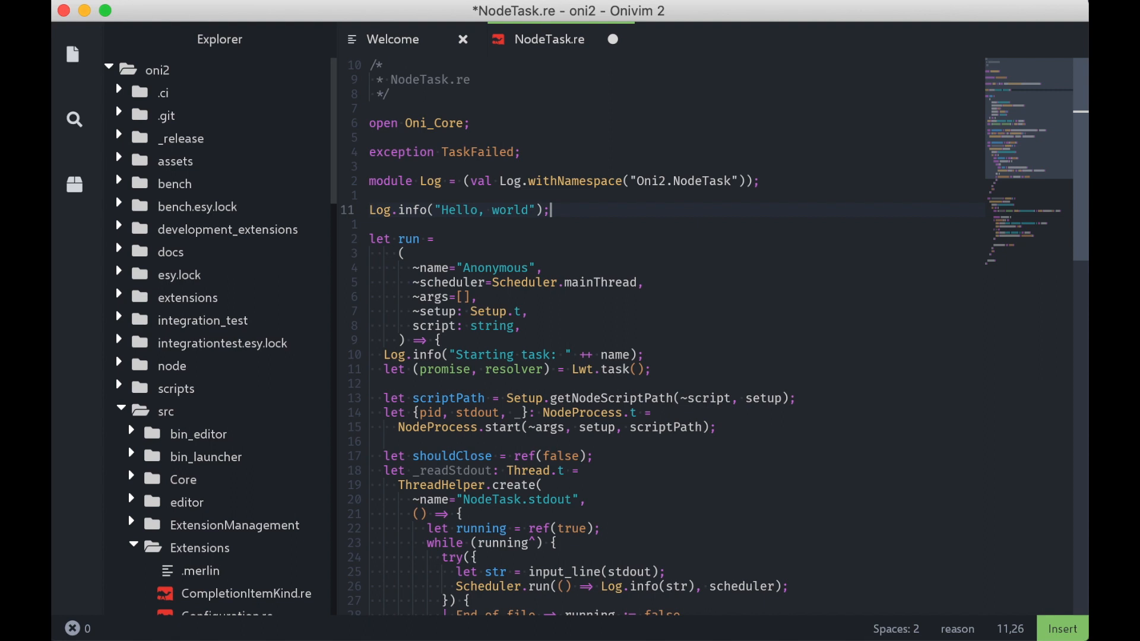
Delete the trailing semicolon, return to Normal mode, and jump to the last line
{"action": "key", "text": "backspace"}
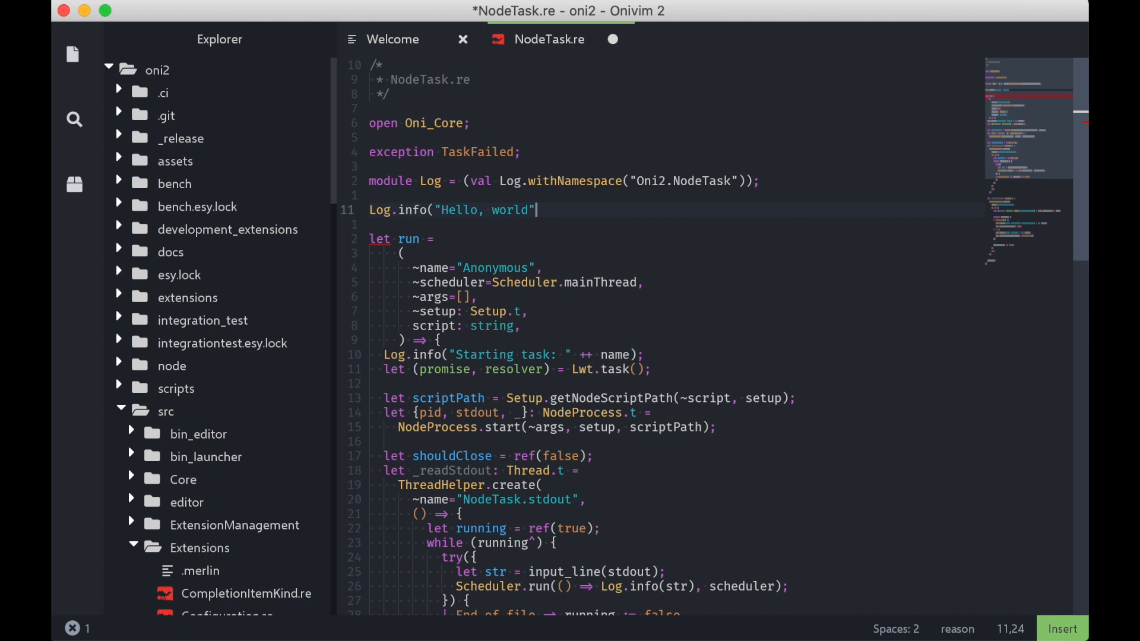
{"action": "mouse_move", "coordinate": [392, 252]}
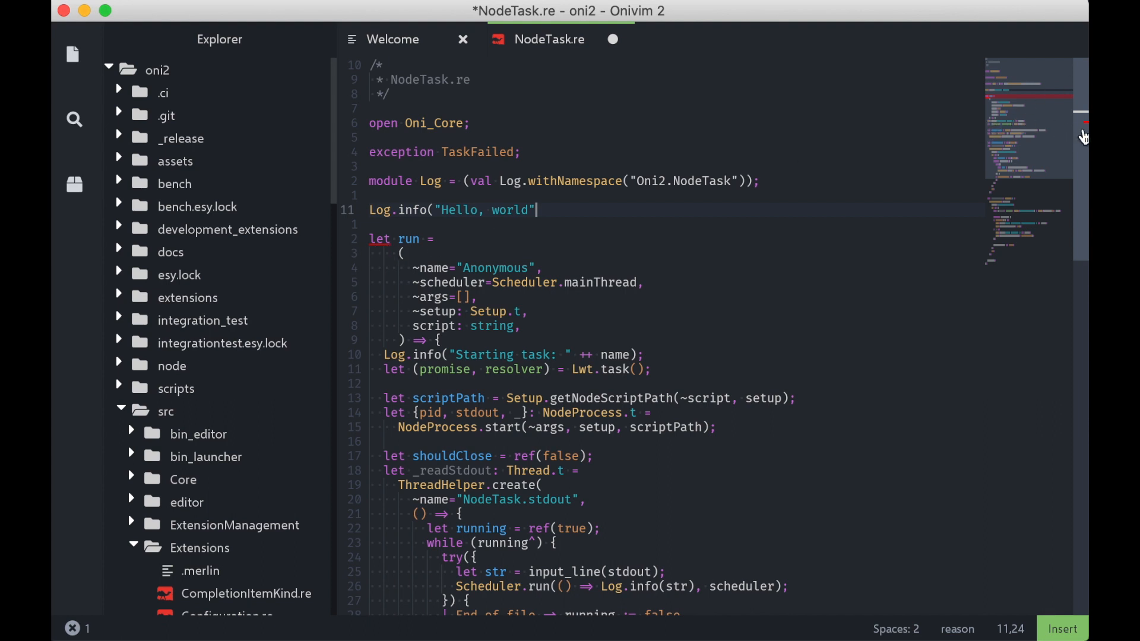
{"action": "key", "text": "G"}
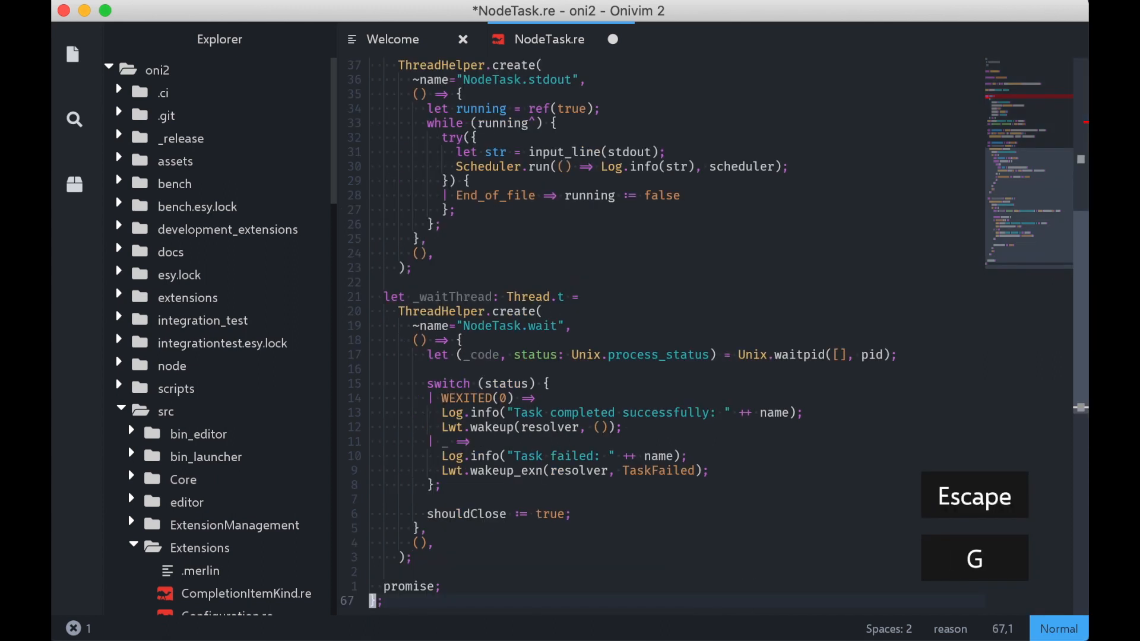
{"action": "key", "text": "Escape"}
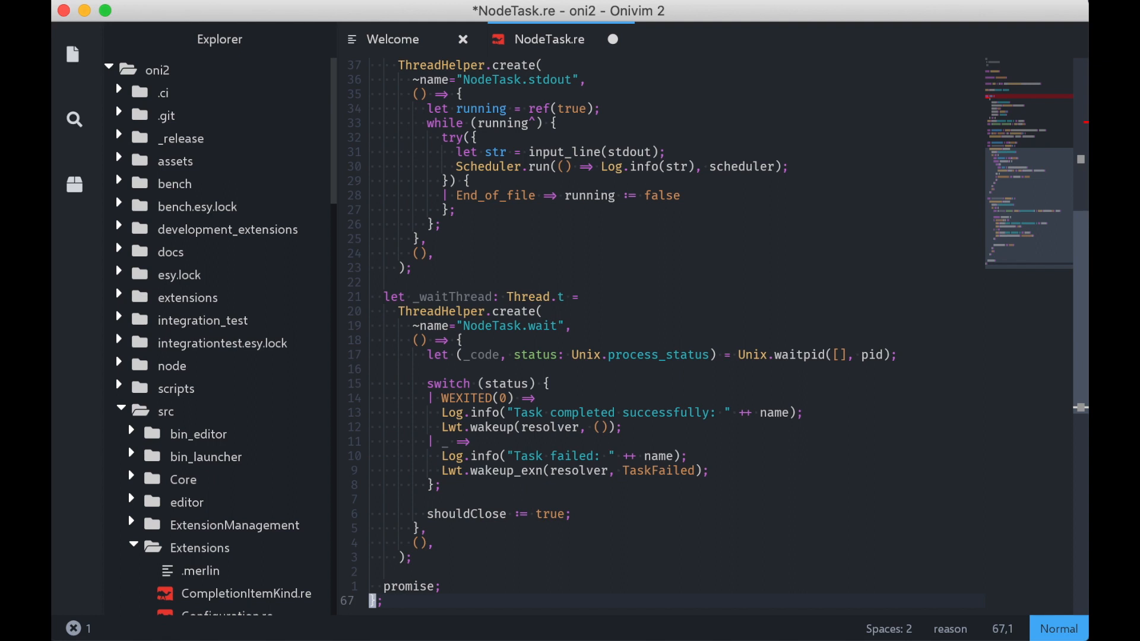
{"action": "mouse_move", "coordinate": [57, 628]}
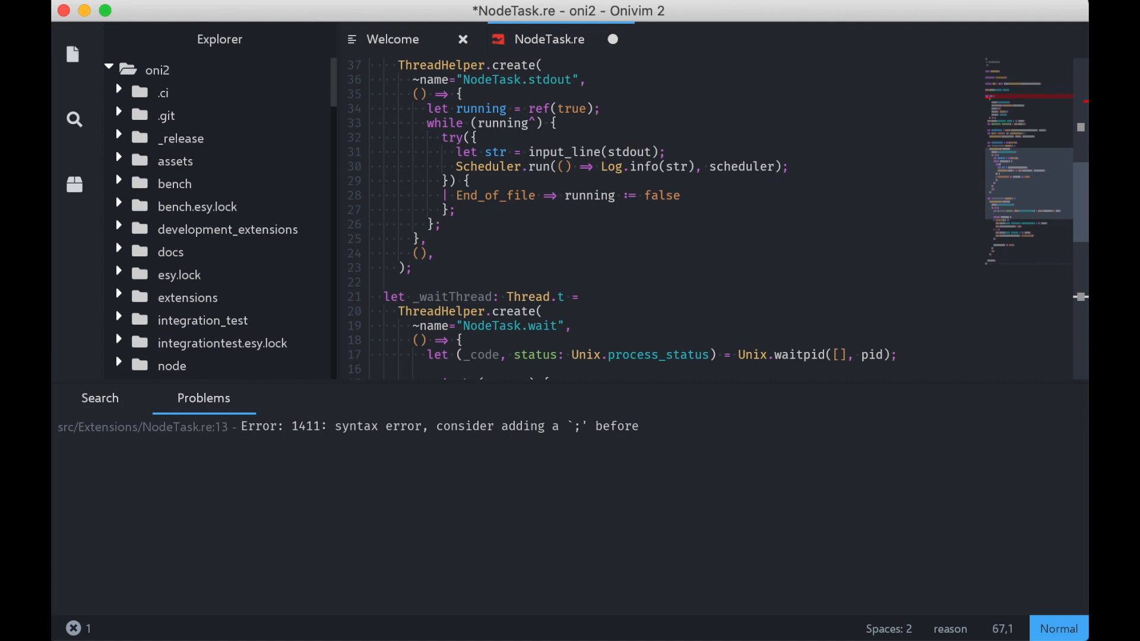
{"action": "mouse_move", "coordinate": [90, 417]}
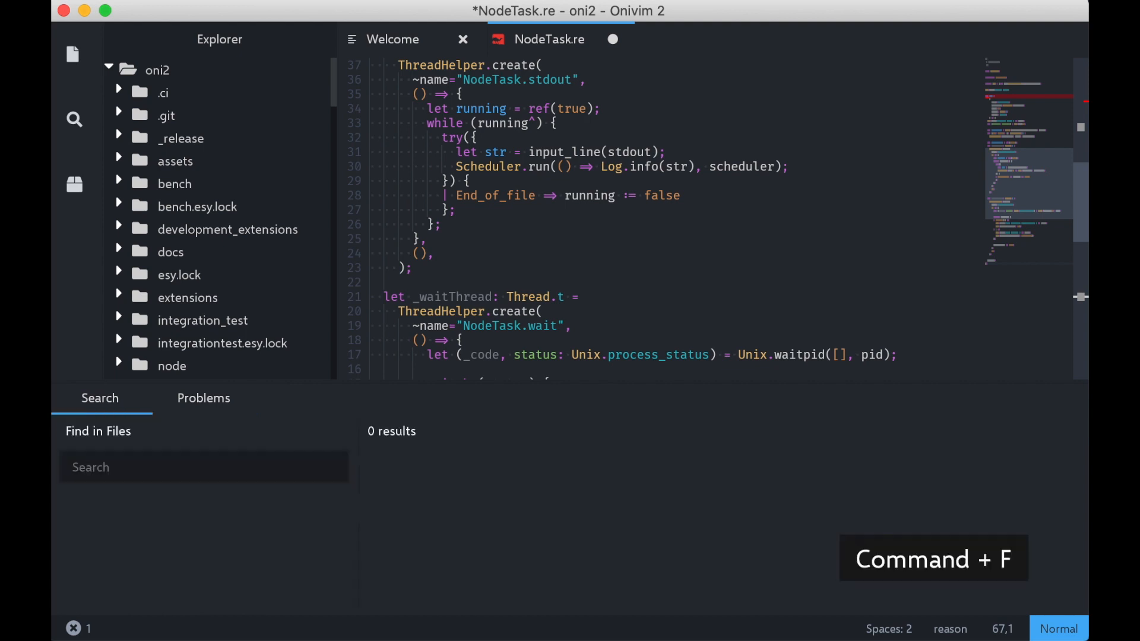
{"action": "type", "text": "Log."}
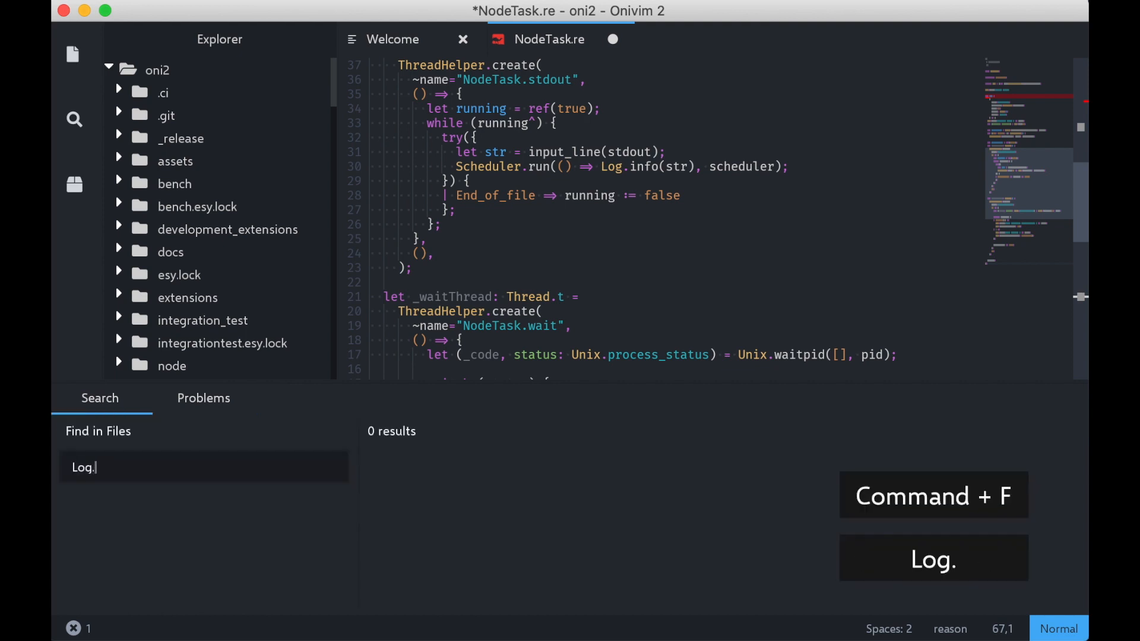
{"action": "key", "text": "enter"}
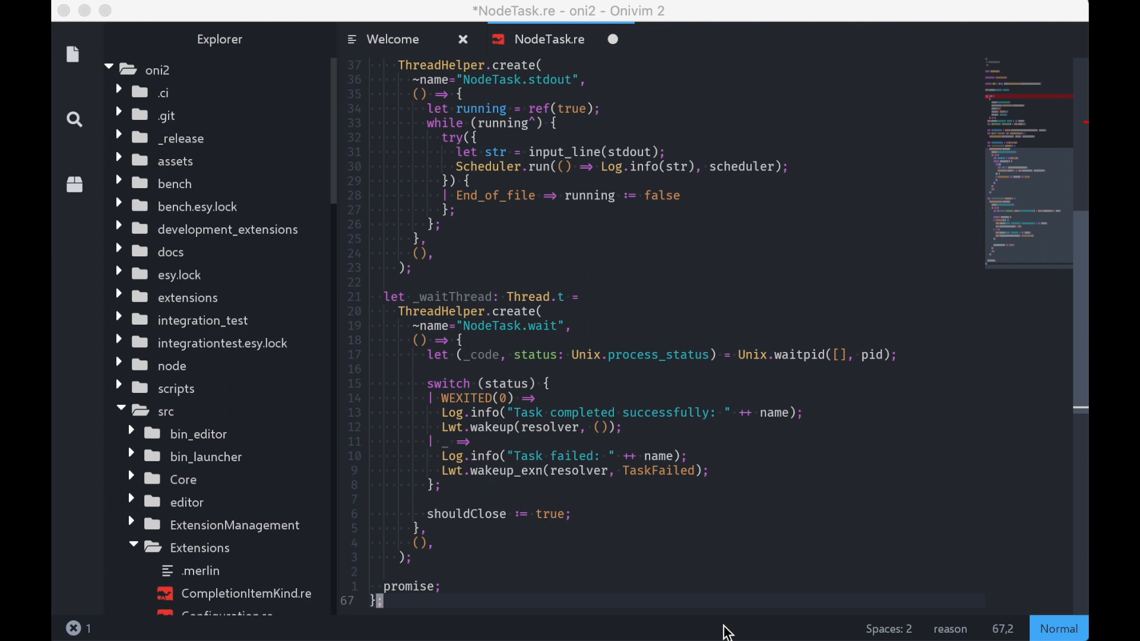
Create a new test.ts split with 'const abc = document.innerHTML' and leave insert mode
{"action": "type", "text": ":new"}
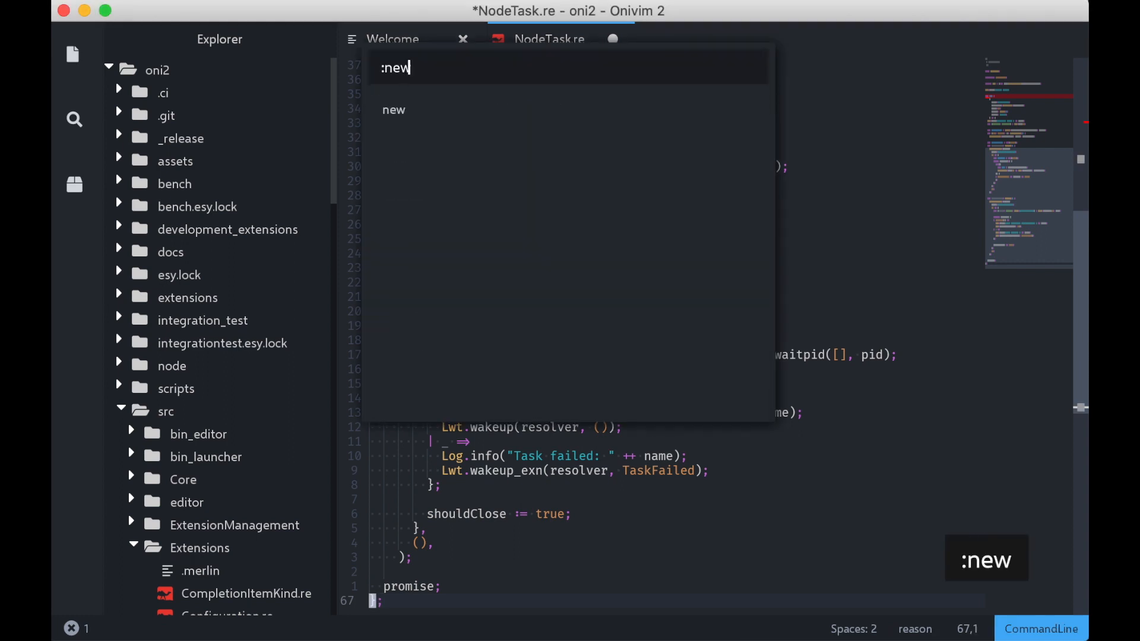
{"action": "key", "text": "Return"}
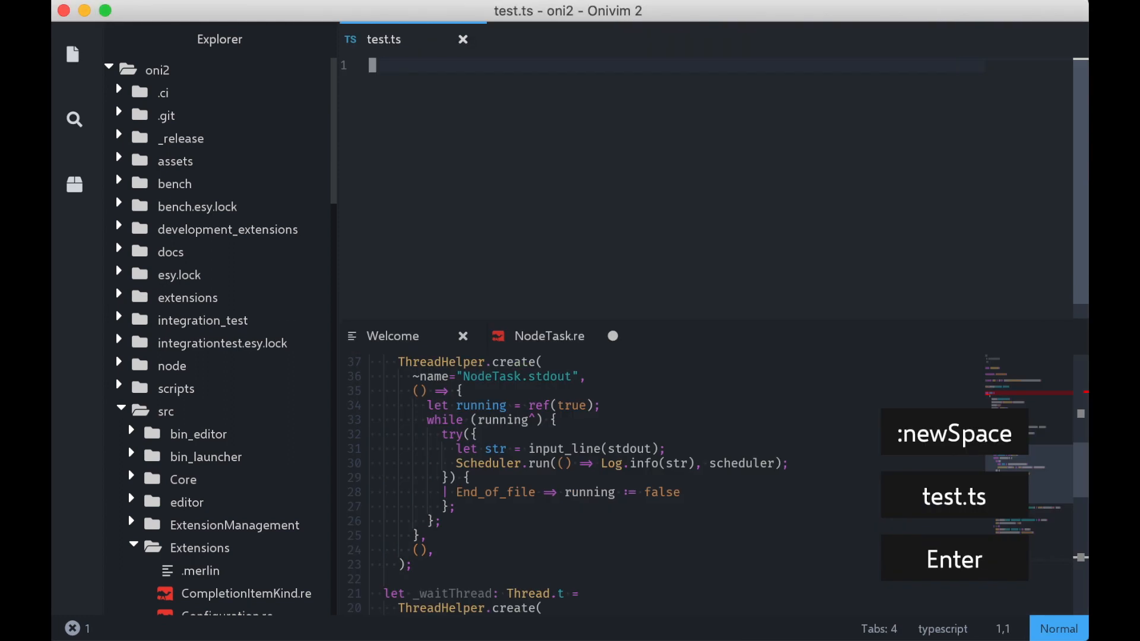
{"action": "type", "text": "const abc = 1;"}
{"action": "type", "text": "abc.toString();"}
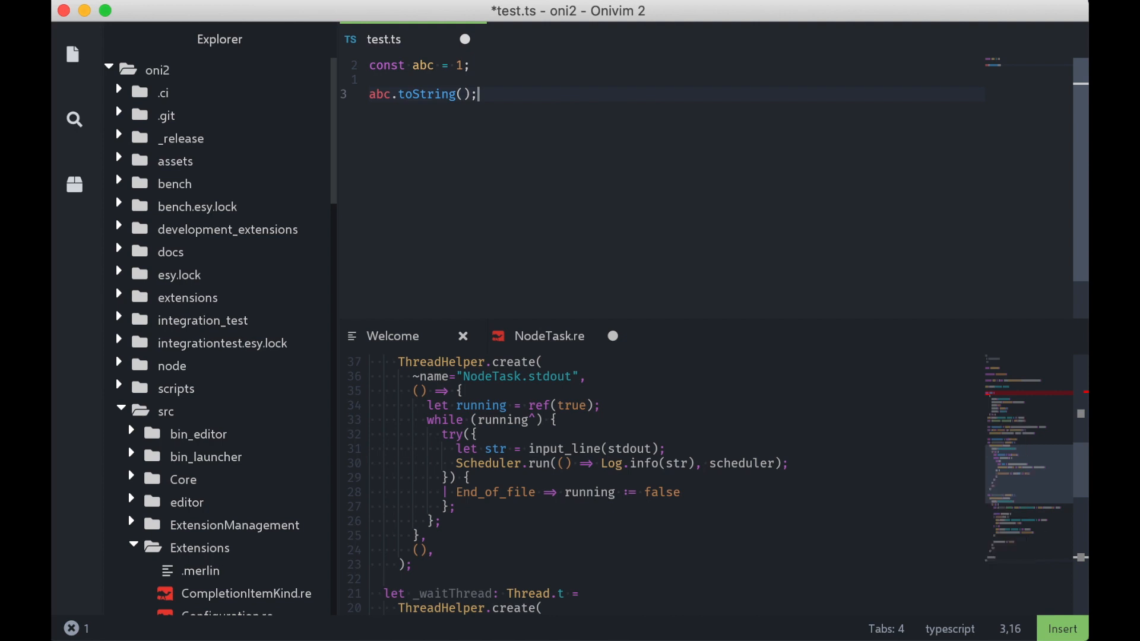
{"action": "type", "text": "document.body.n"}
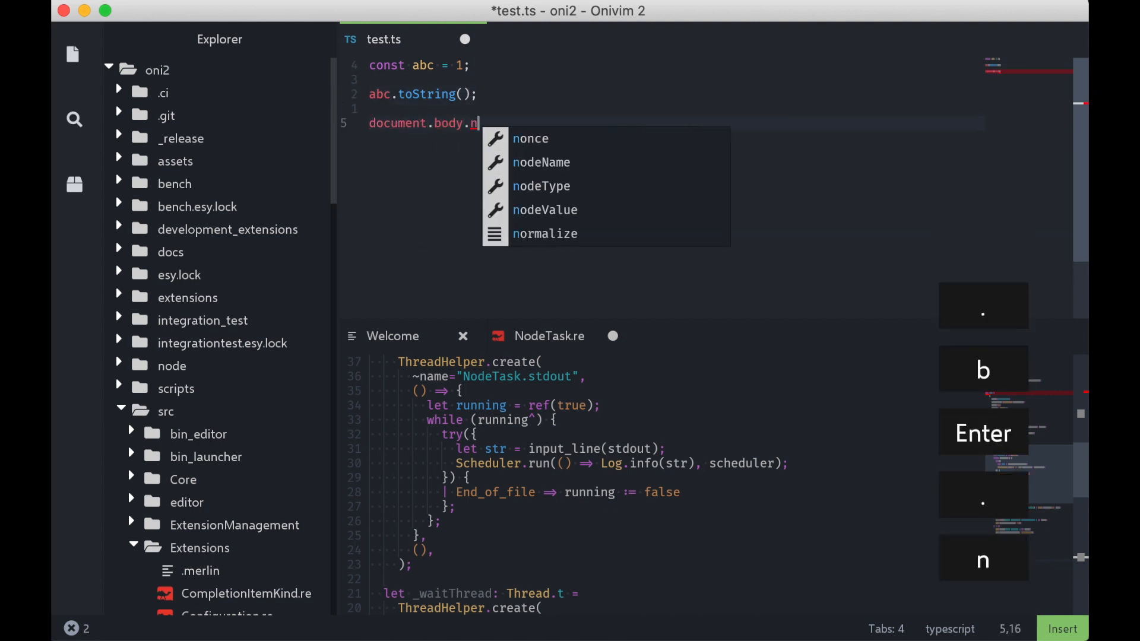
{"action": "type", "text": "innerHTML;"}
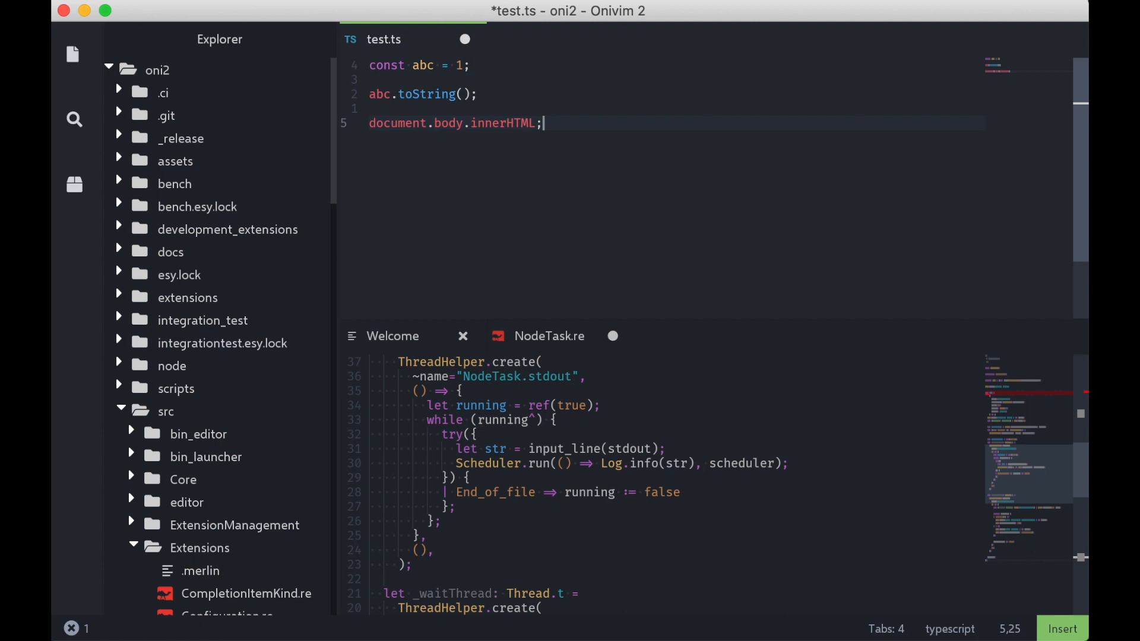
{"action": "key", "text": "Escape"}
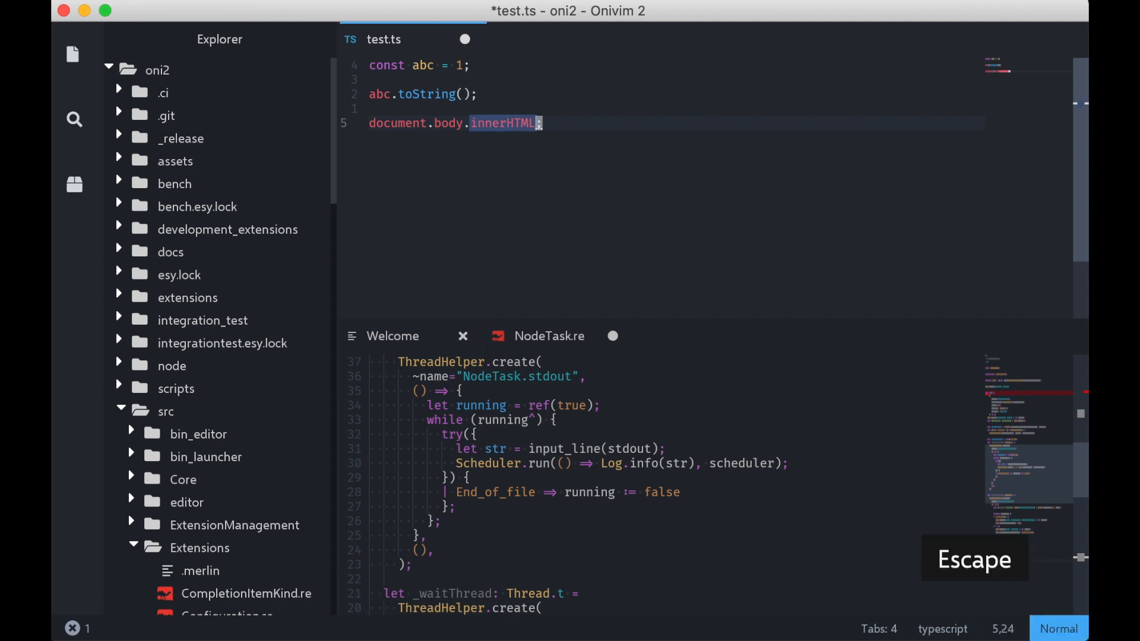
{"action": "key", "text": "Escape"}
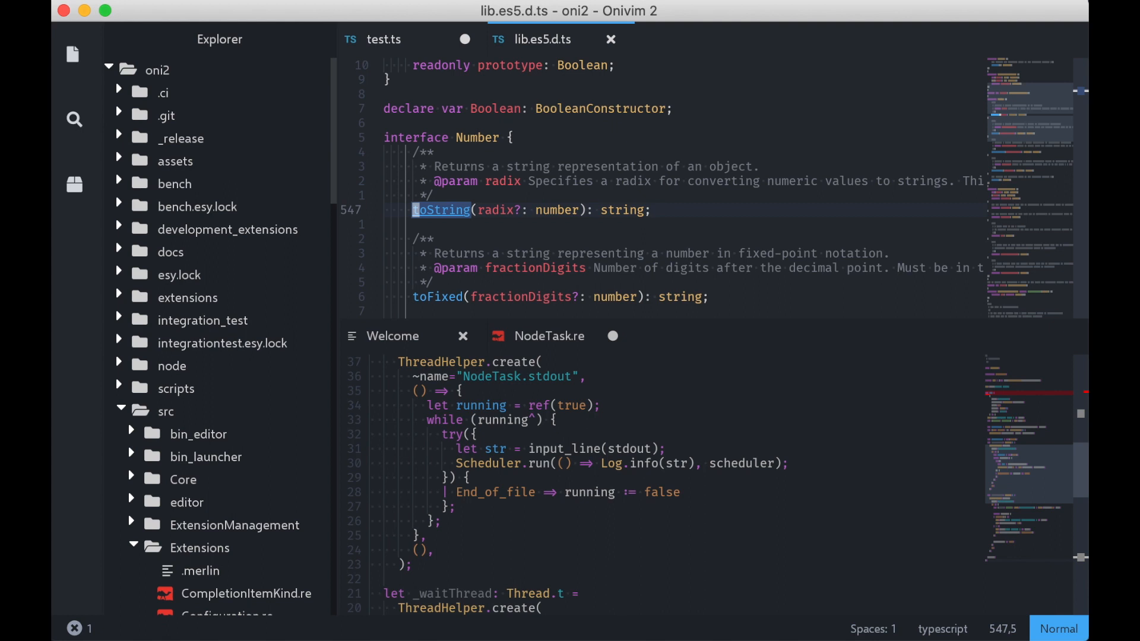
Jump back with Ctrl+O to the abc.toString() call in test.ts
{"action": "key", "text": "ctrl+o"}
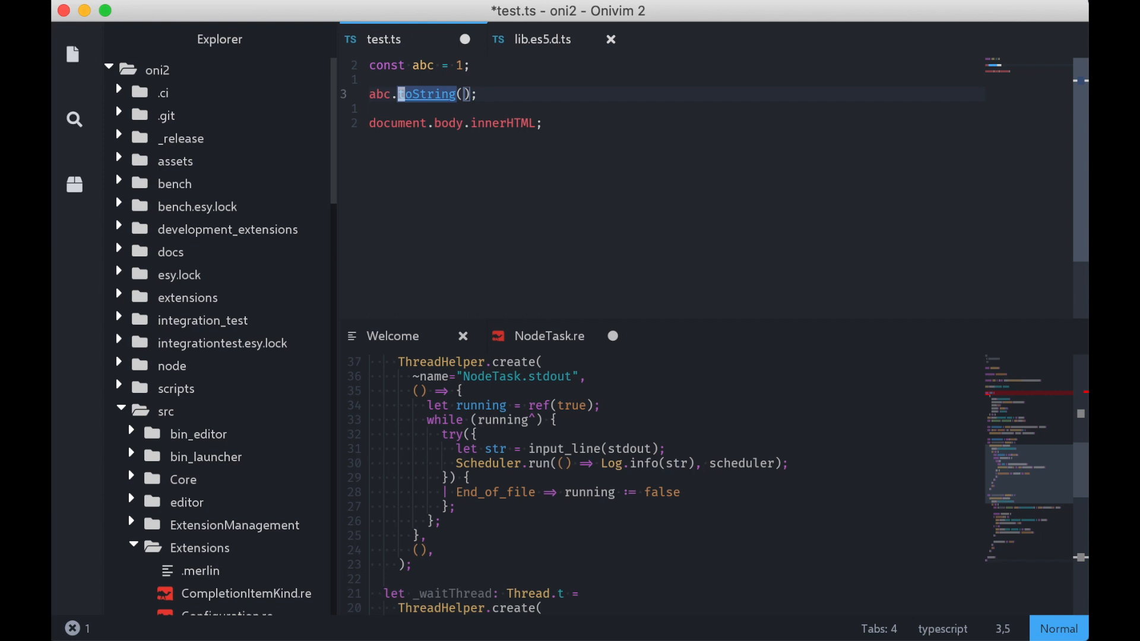
Preview the LaserWave theme, then search 'Vi' for a darker theme
{"action": "key", "text": "cmd+p"}
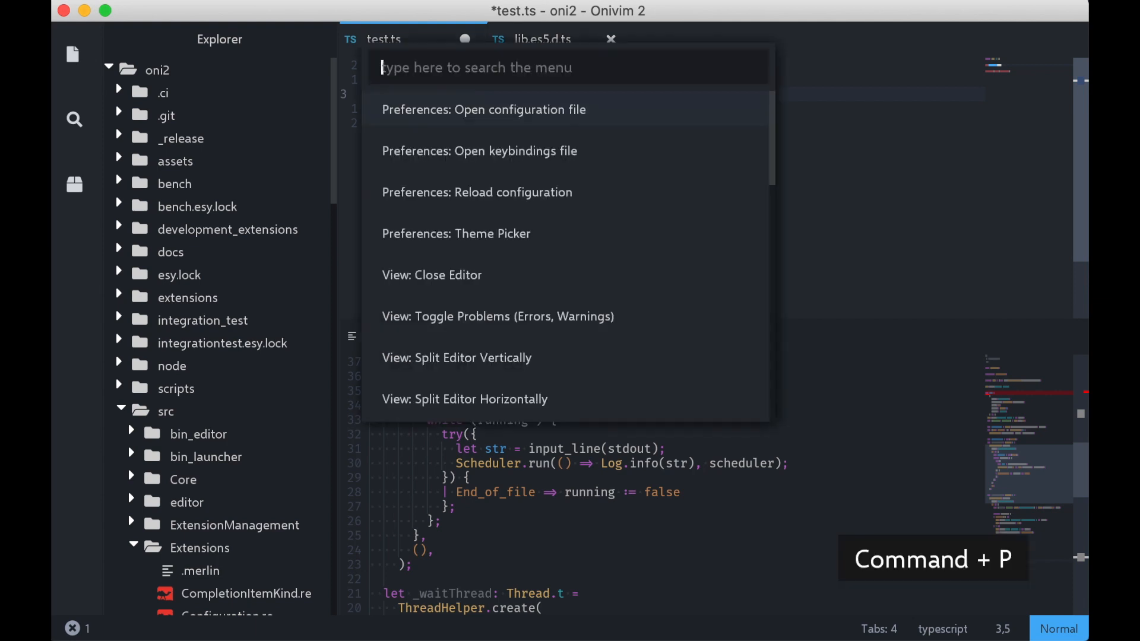
{"action": "type", "text": "L"}
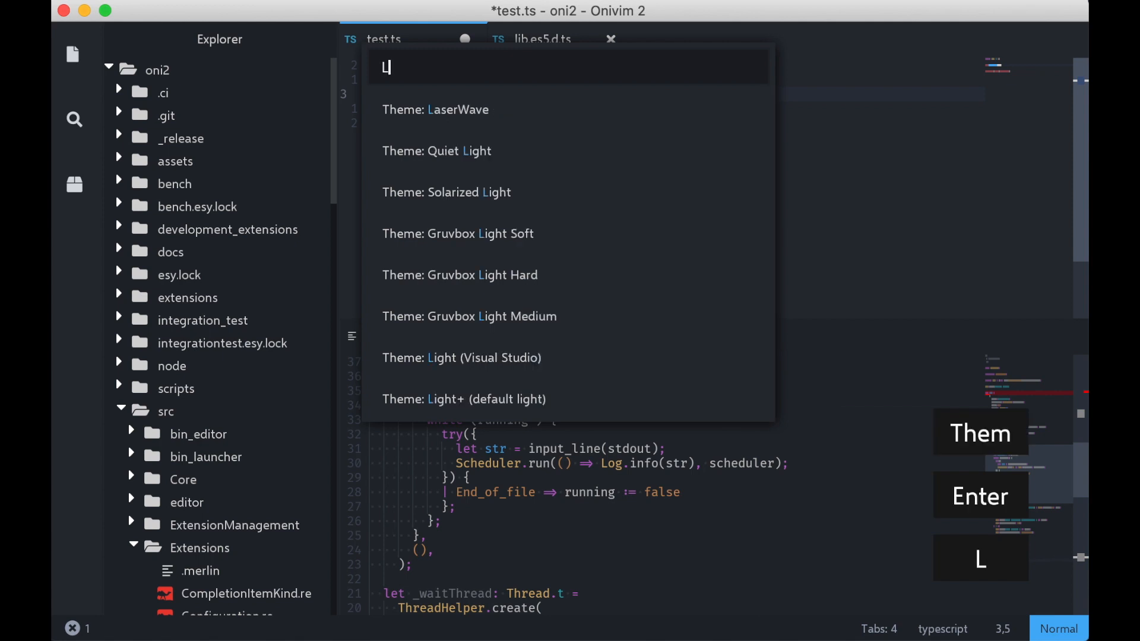
{"action": "type", "text": "a"}
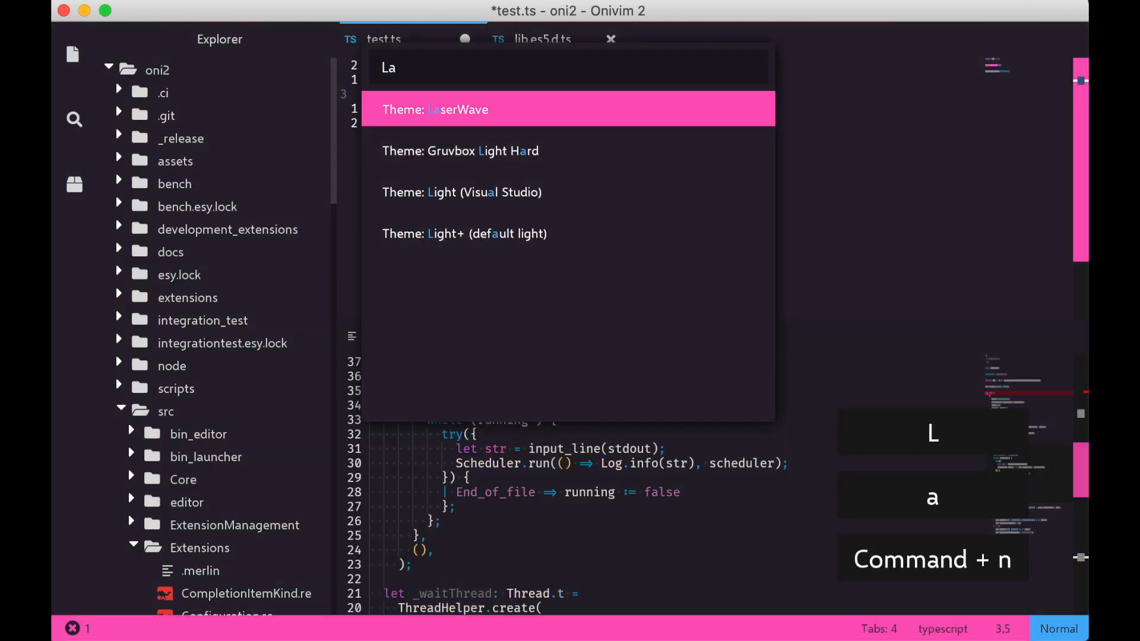
{"action": "key", "text": "Enter"}
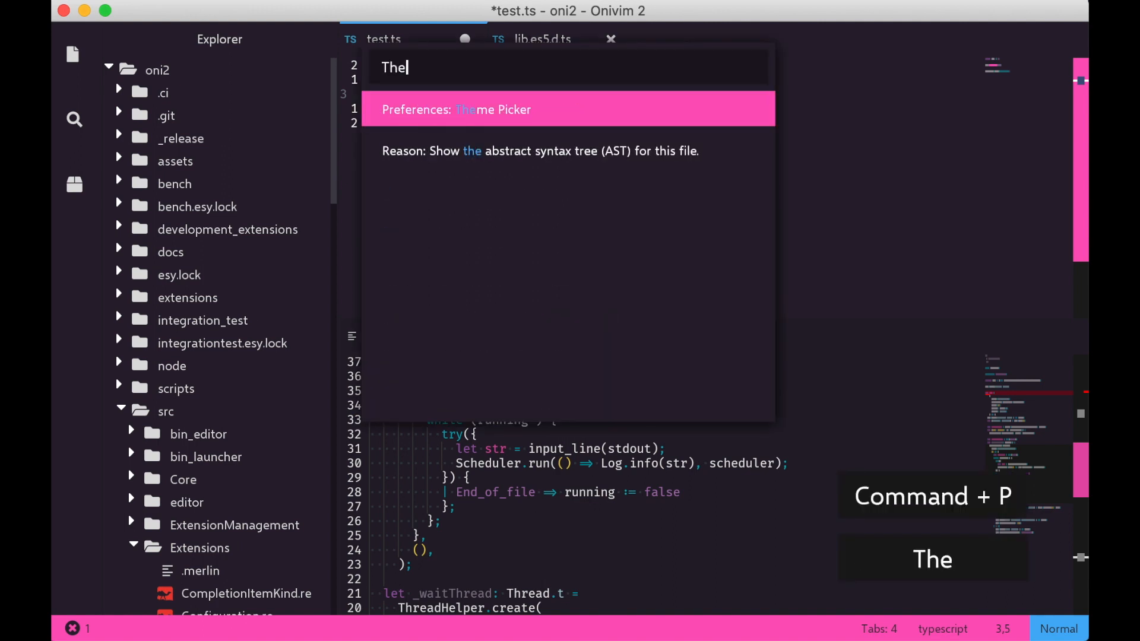
{"action": "type", "text": "Vi"}
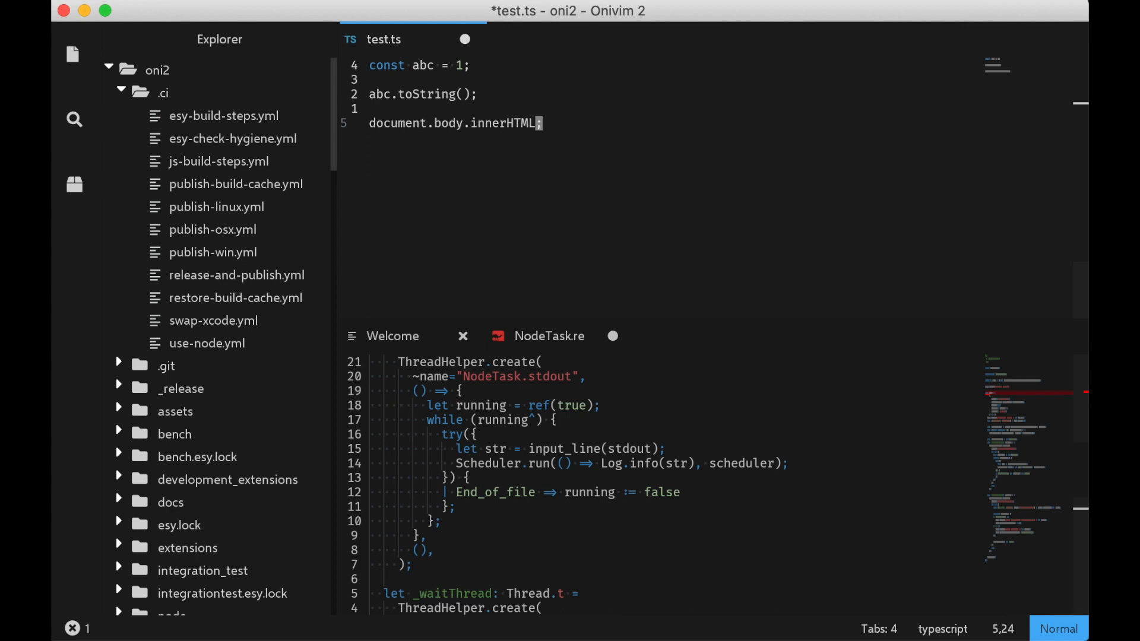
Activate sneak mode with Ctrl+G to label clickable elements with letters
{"action": "key", "text": "ctrl+g"}
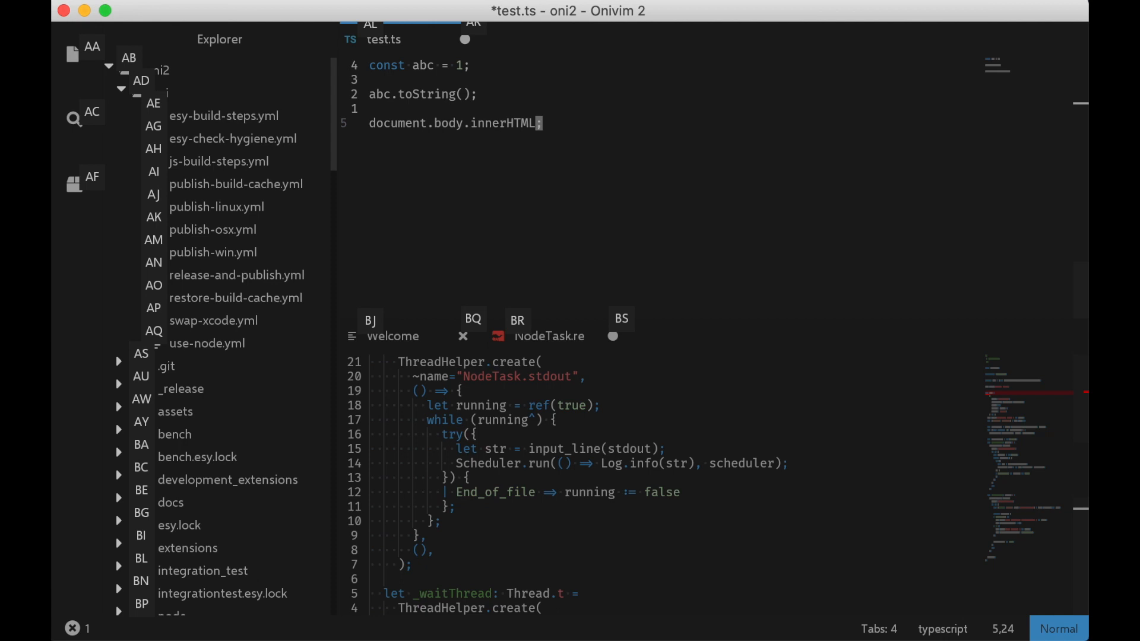
{"action": "mouse_move", "coordinate": [77, 218]}
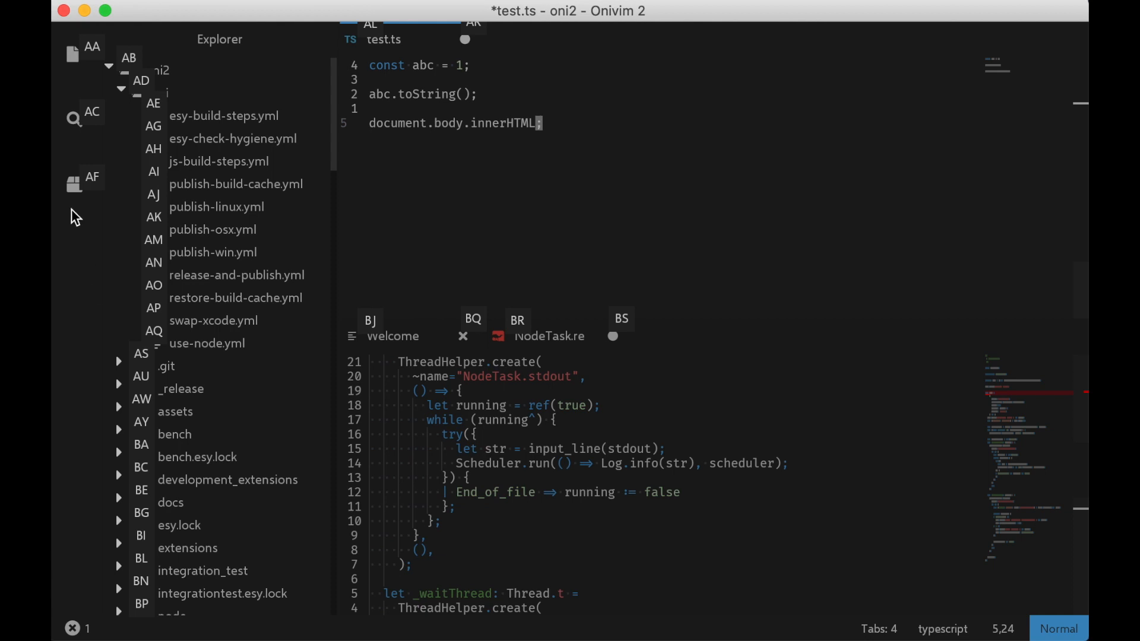
{"action": "mouse_move", "coordinate": [80, 203]}
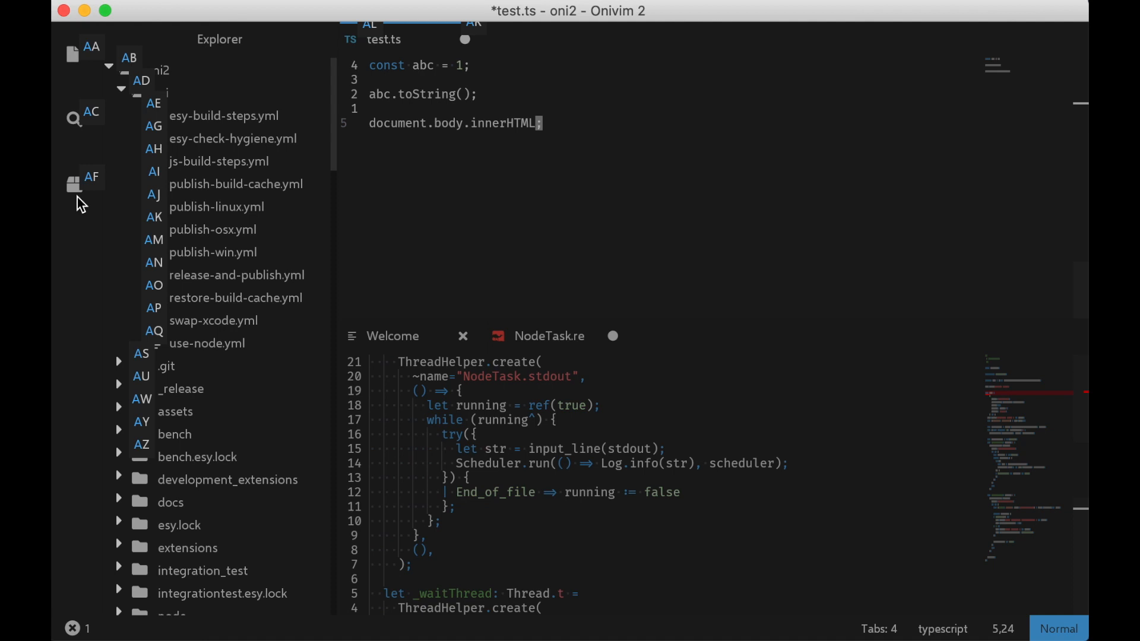
{"action": "mouse_move", "coordinate": [75, 201]}
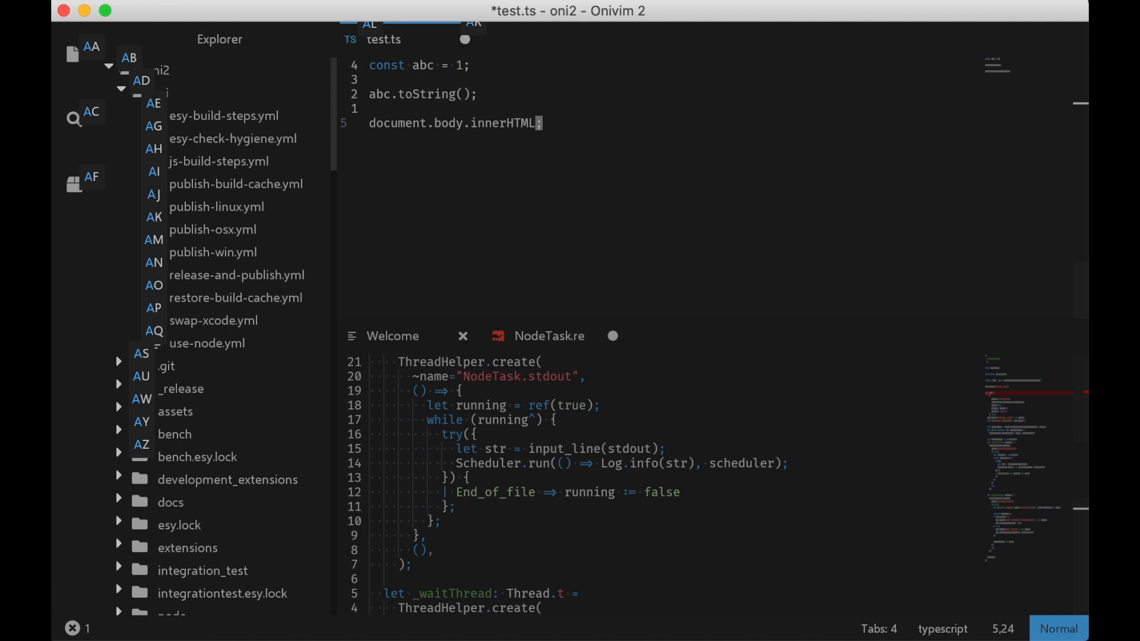
Open the Extensions sidebar showing LaserWave, One Dark Pro, Nord and Gruvbox
{"action": "left_click", "coordinate": [74, 185]}
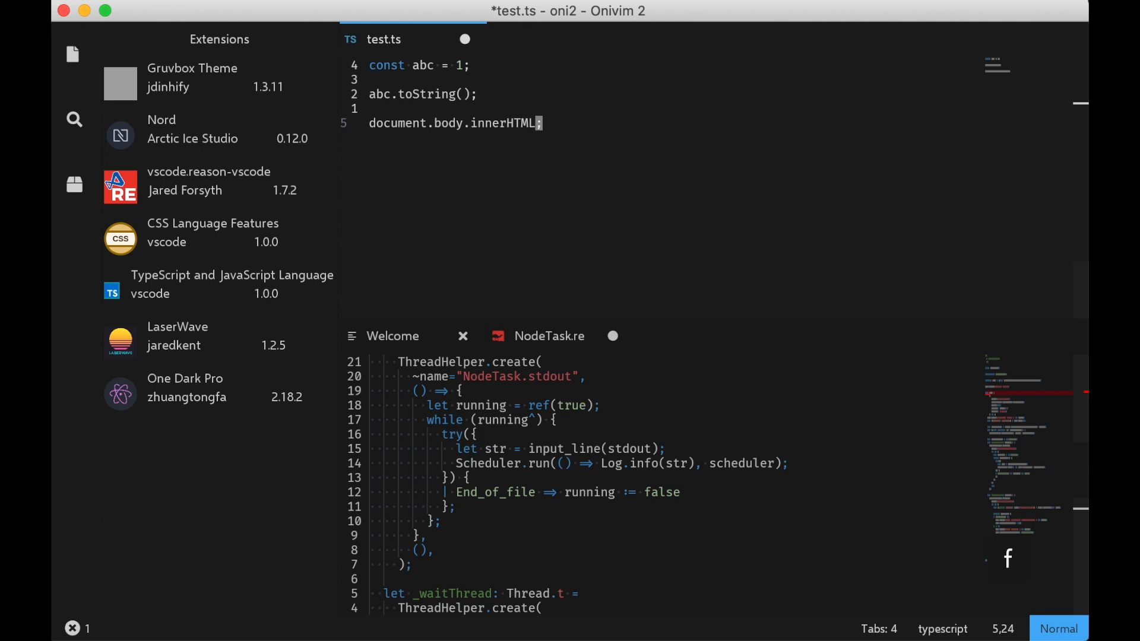
{"action": "mouse_move", "coordinate": [164, 42]}
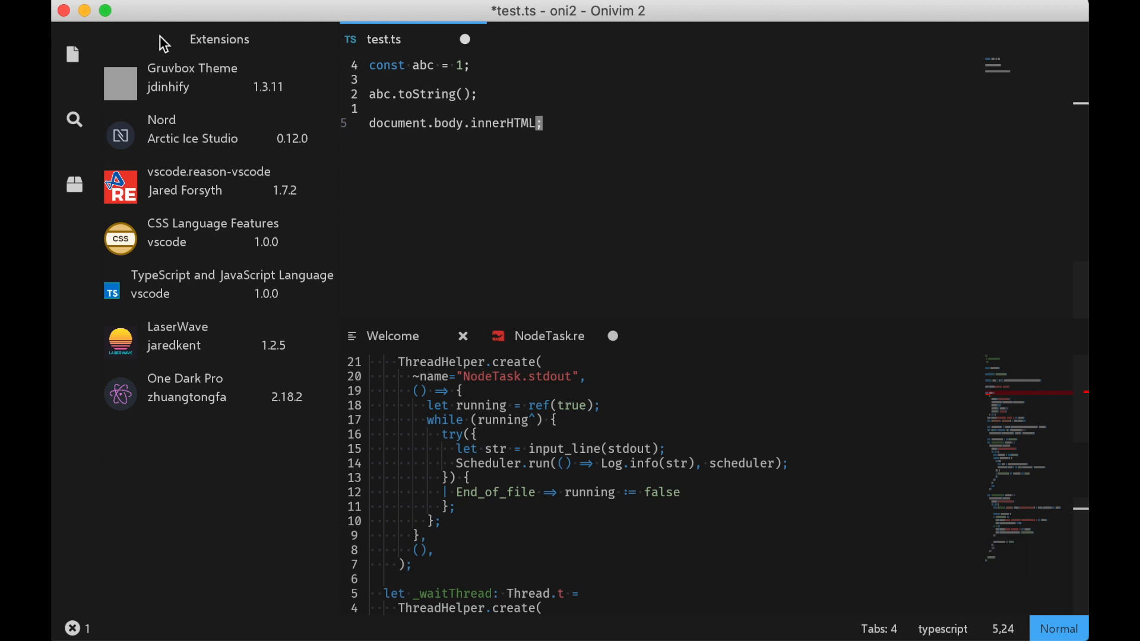
{"action": "mouse_move", "coordinate": [159, 378]}
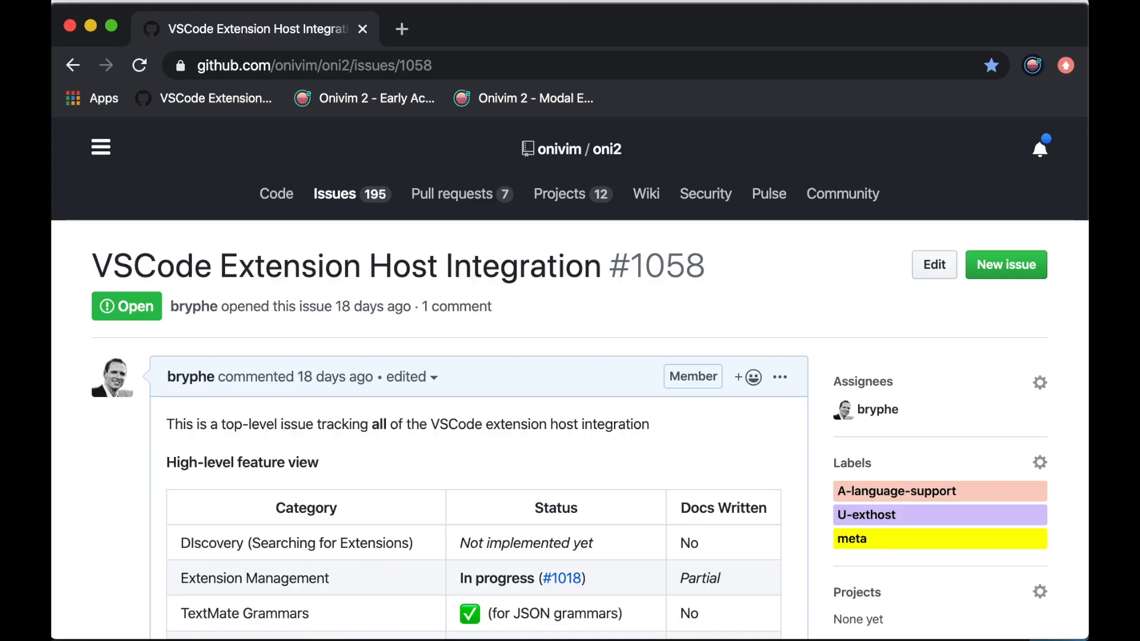
Scroll through issue #1058's feature status table, then open the Onivim 2 website
{"action": "scroll", "scroll_direction": "down", "scroll_amount": 3}
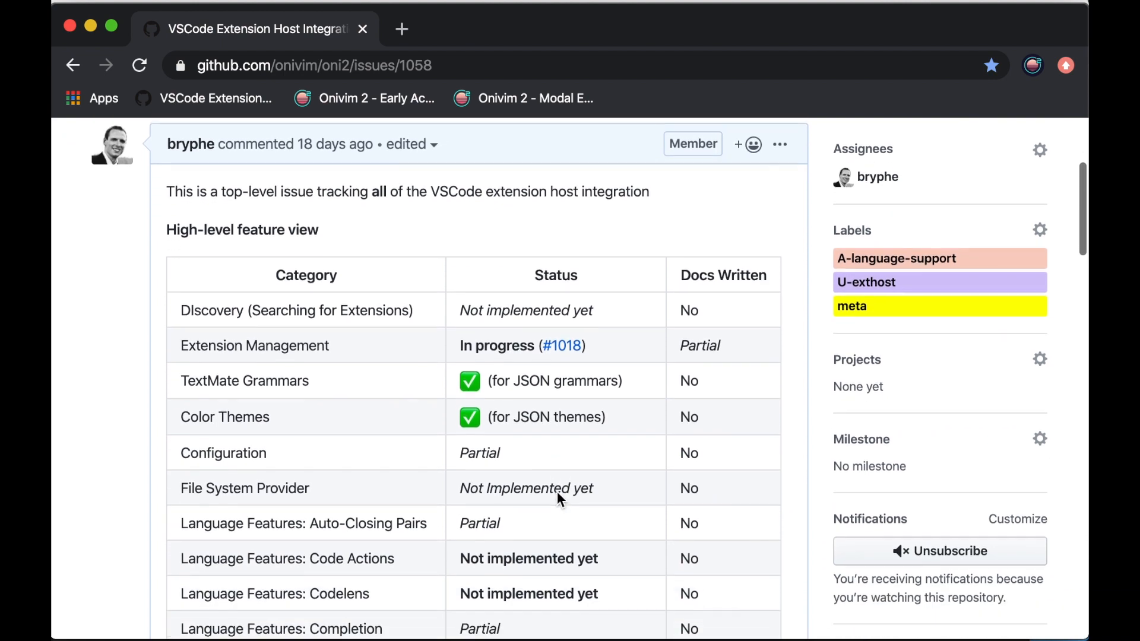
{"action": "scroll", "scroll_direction": "down", "scroll_amount": 3}
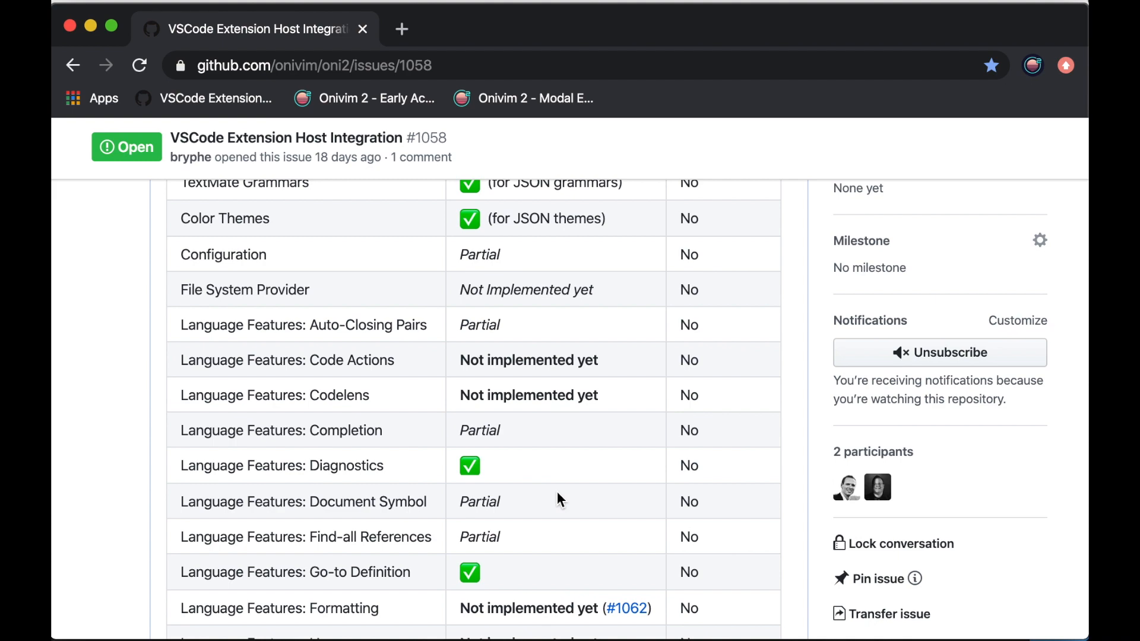
{"action": "left_click", "coordinate": [363, 98]}
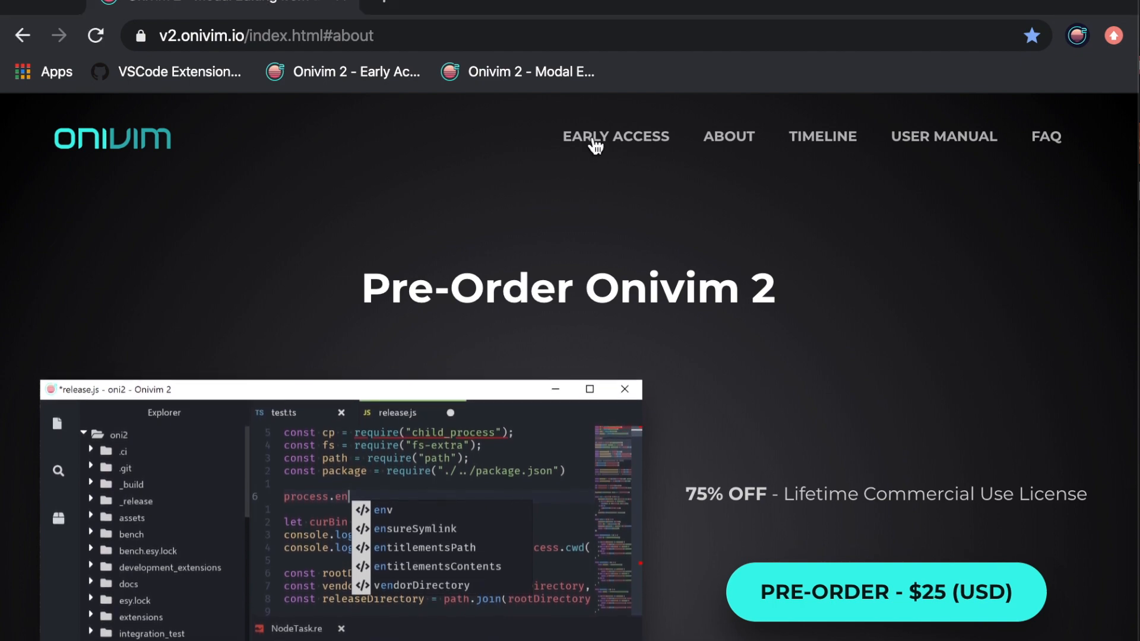
Go to the Early Access portal page from the Onivim website's top navigation
{"action": "left_click", "coordinate": [615, 136]}
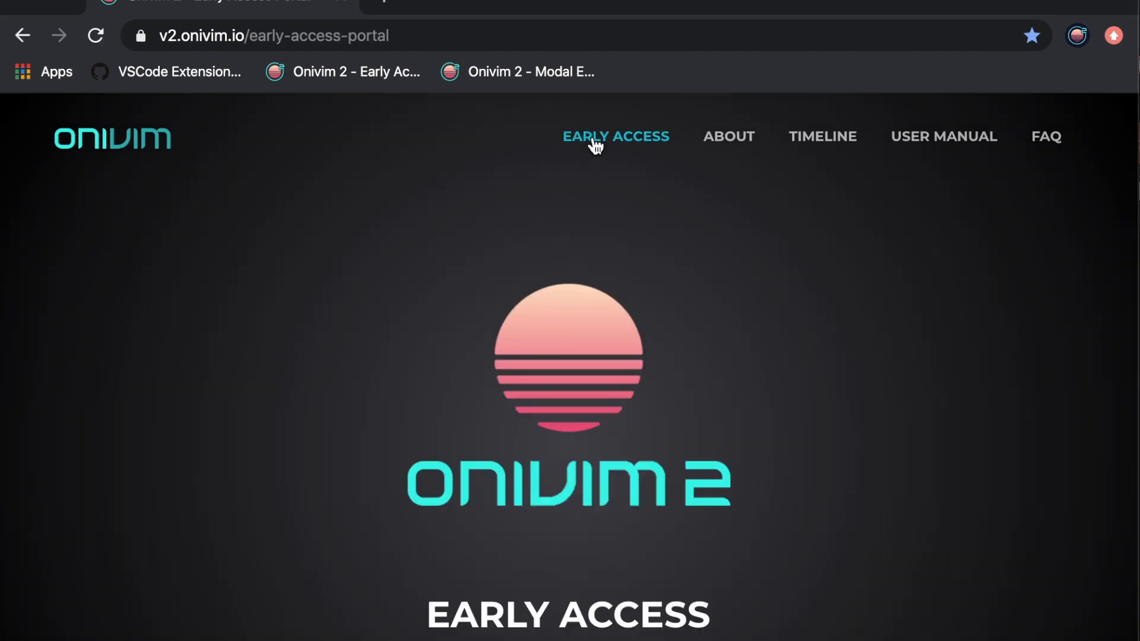